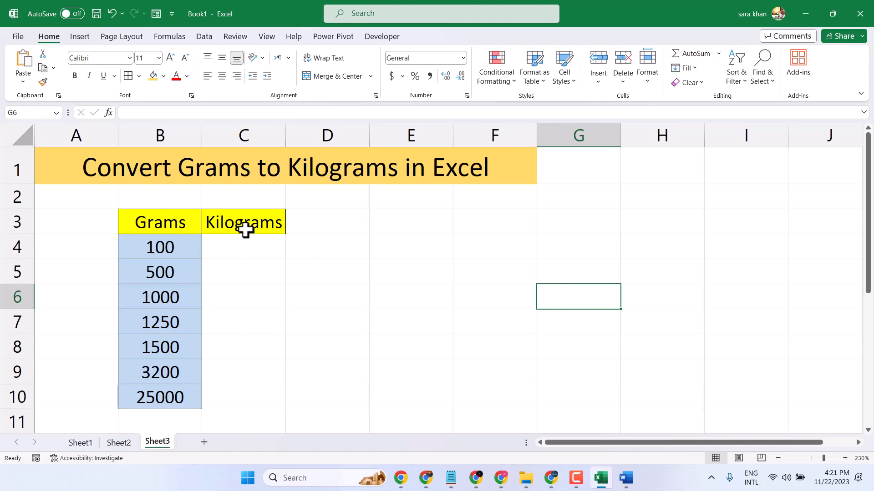
# Apply All Borders to the Kilograms cells C3:C10 and select C4 for the formula.
pyautogui.click(243, 222)
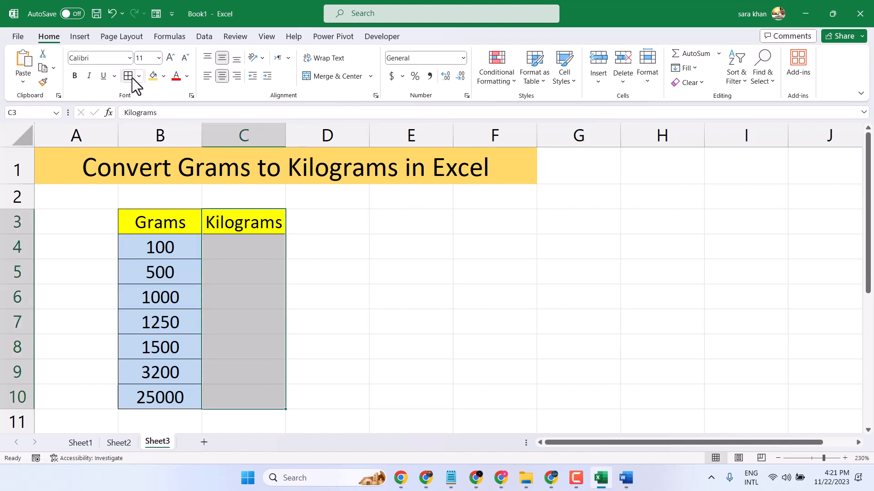
pyautogui.click(411, 297)
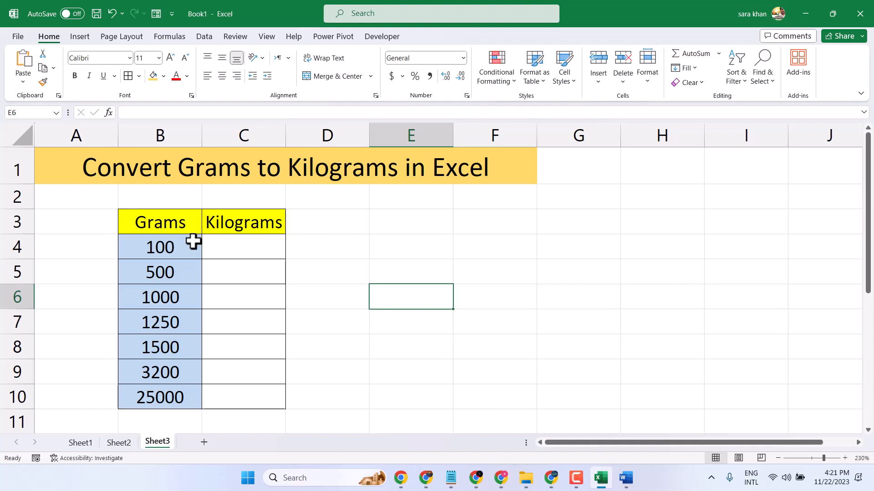
pyautogui.moveTo(254, 241)
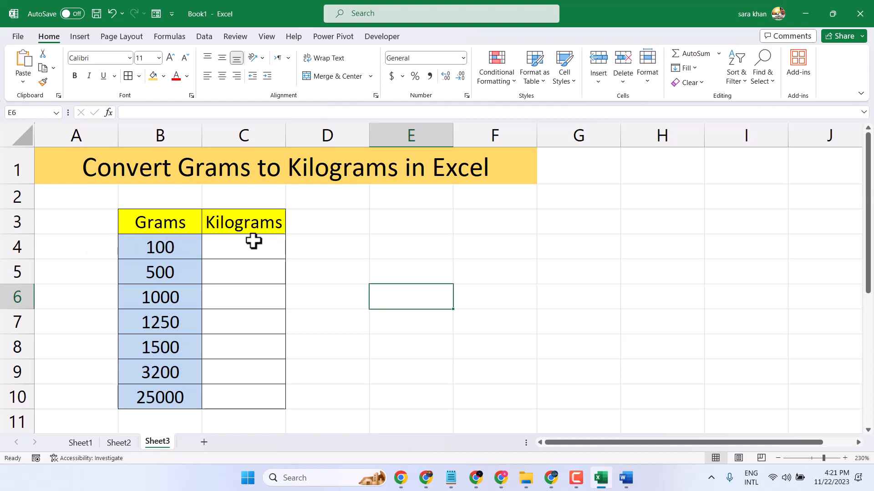
pyautogui.click(244, 247)
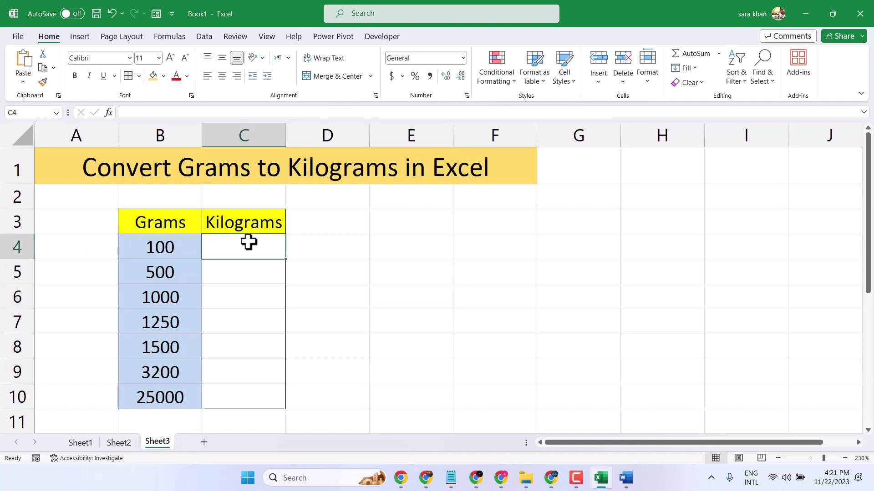
# Begin =CONVERT( in C4 referencing the 100 grams value in B4.
pyautogui.write('=')
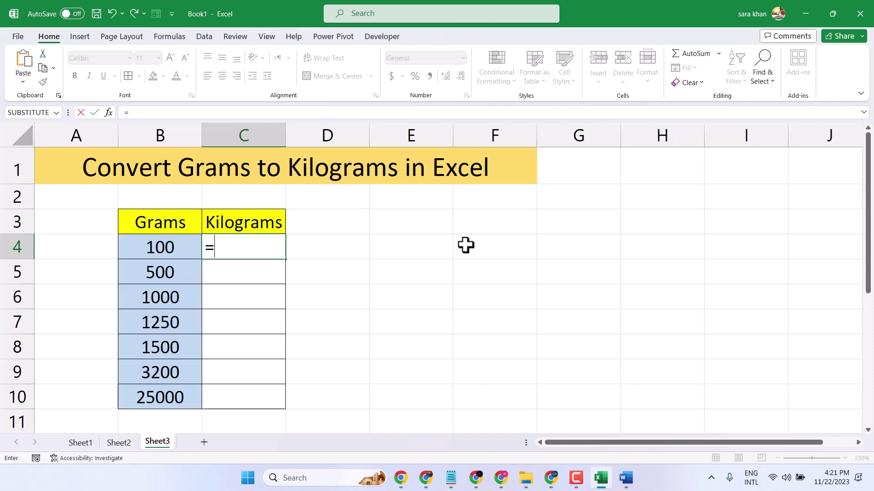
pyautogui.write('co')
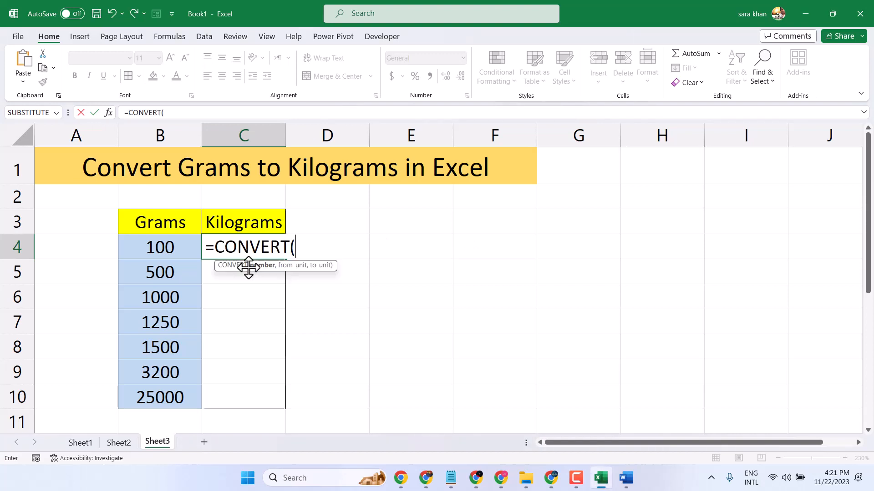
pyautogui.moveTo(152, 247)
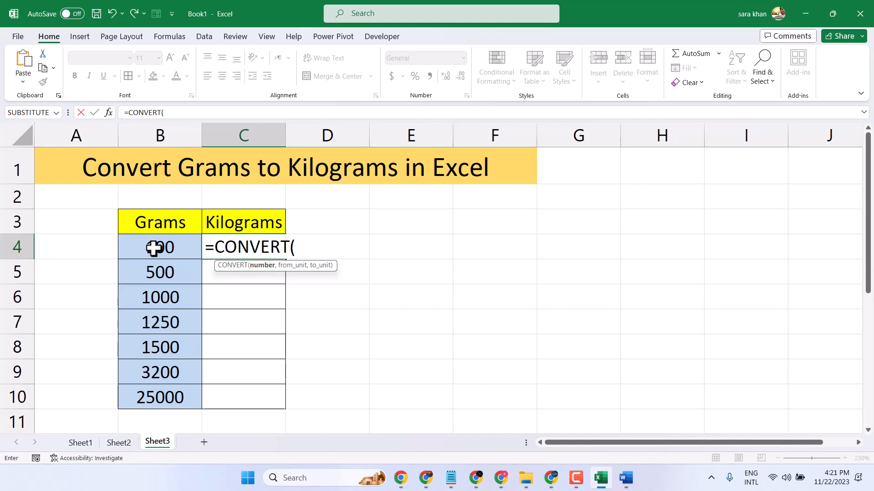
pyautogui.click(159, 246)
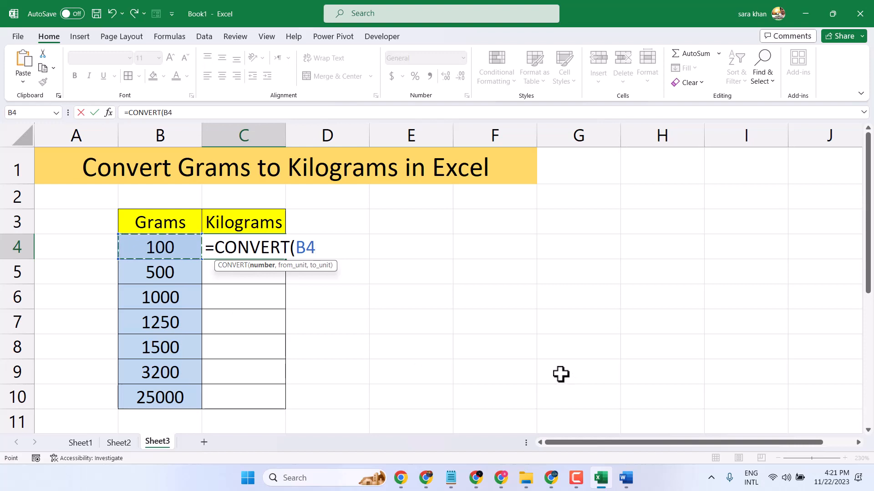
# Add the "g" source unit to the CONVERT formula, fixing a mistyped unit along the way.
pyautogui.write(',')
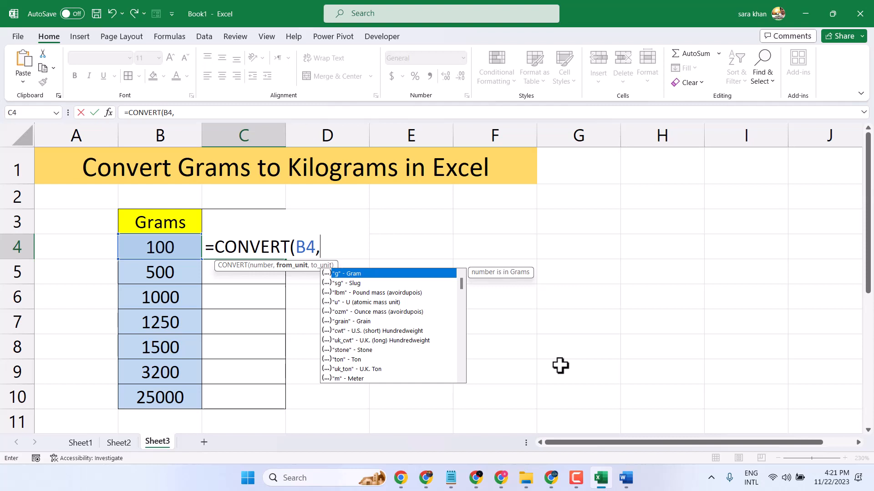
pyautogui.moveTo(343, 287)
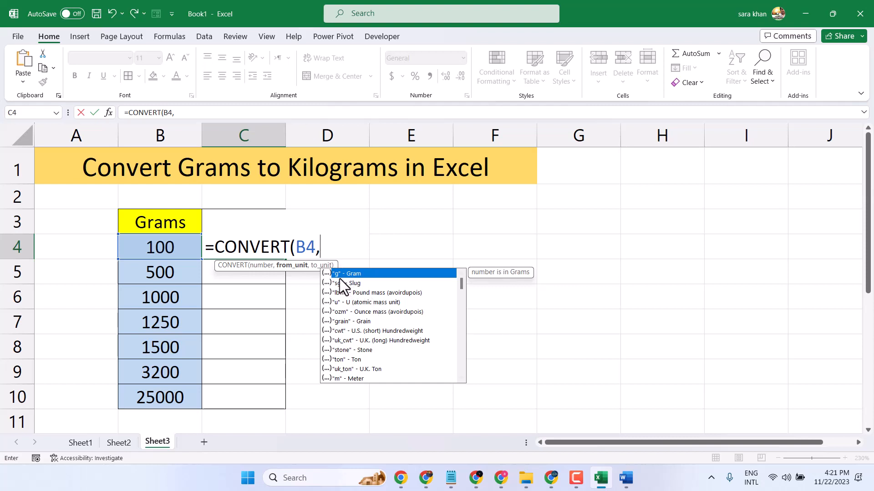
pyautogui.moveTo(339, 284)
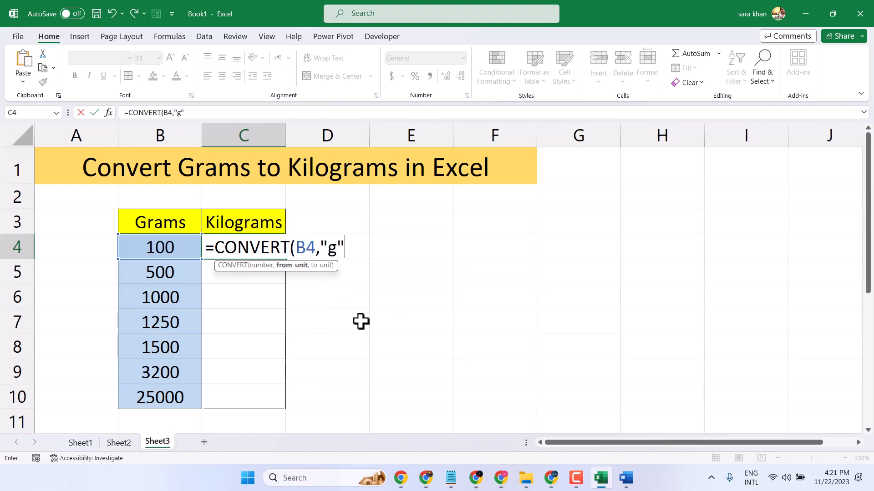
pyautogui.moveTo(355, 246)
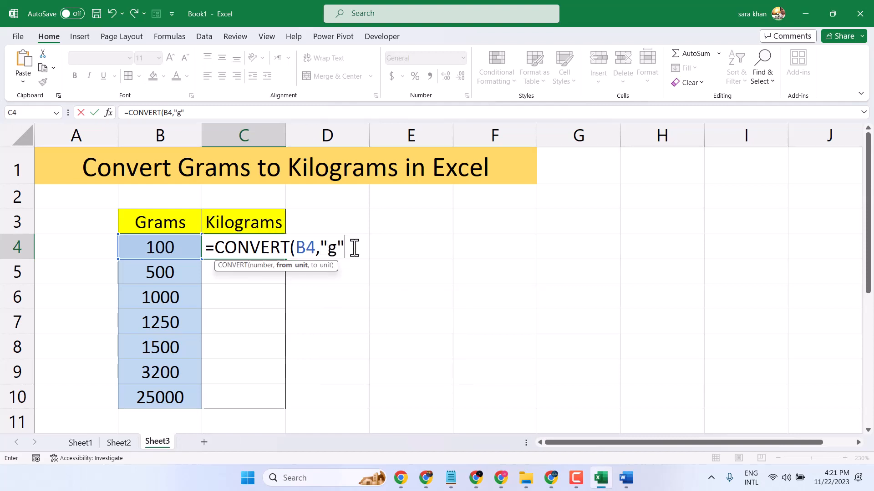
pyautogui.press('Backspace')
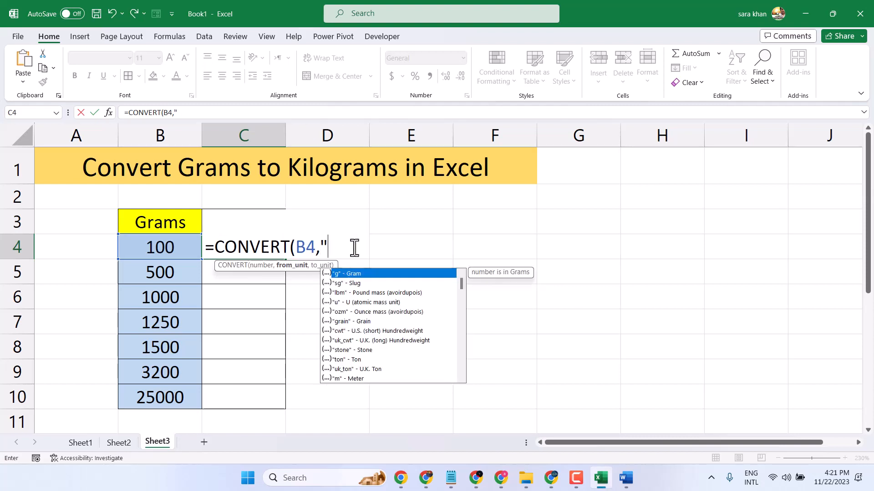
pyautogui.press('Backspace')
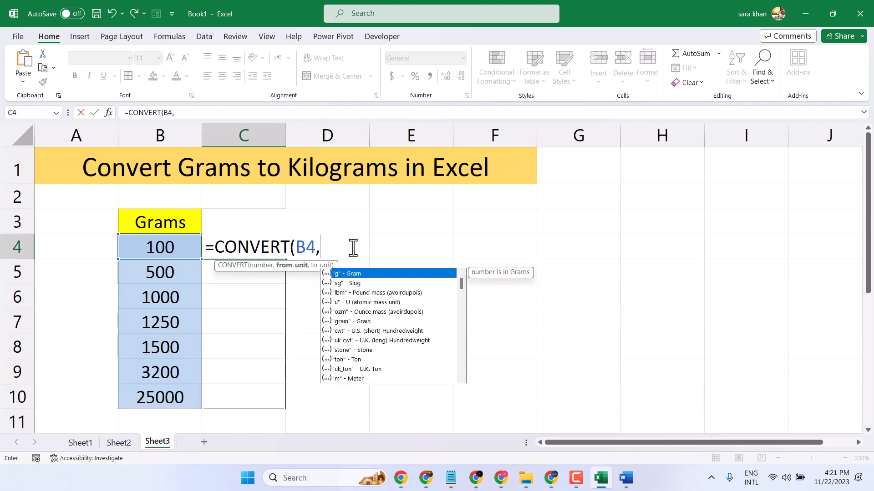
pyautogui.write('"g","kg')
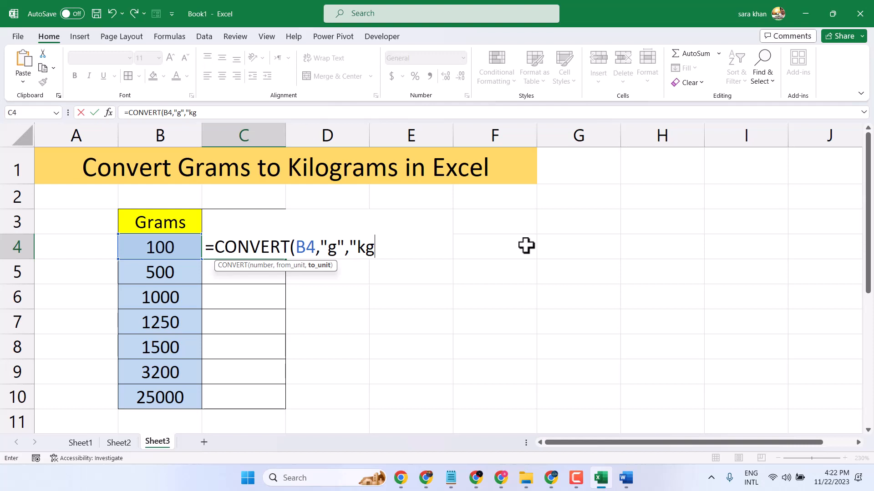
# Finish the formula as =CONVERT(B4,"g","kg") with closing quote and parenthesis.
pyautogui.write('")')
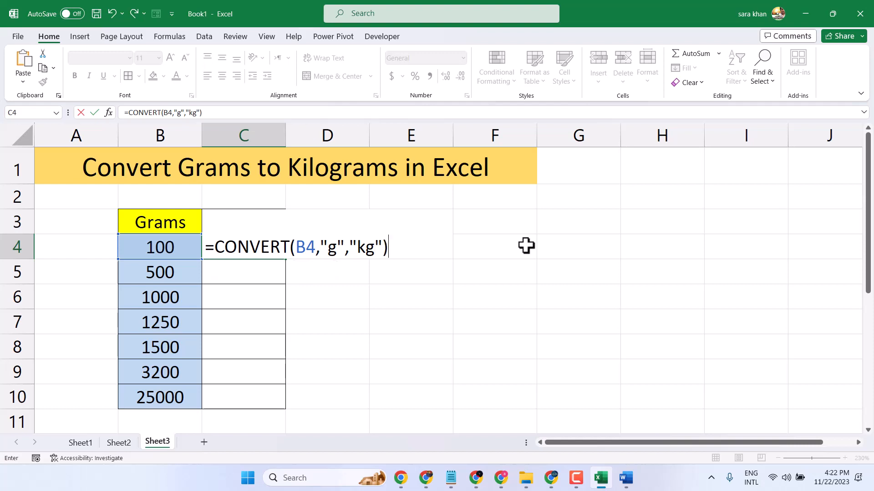
pyautogui.moveTo(240, 247)
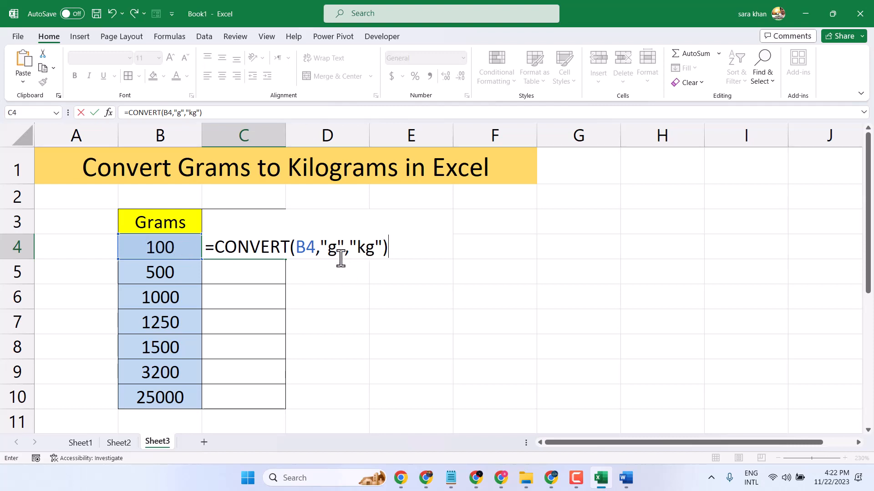
pyautogui.moveTo(295, 247)
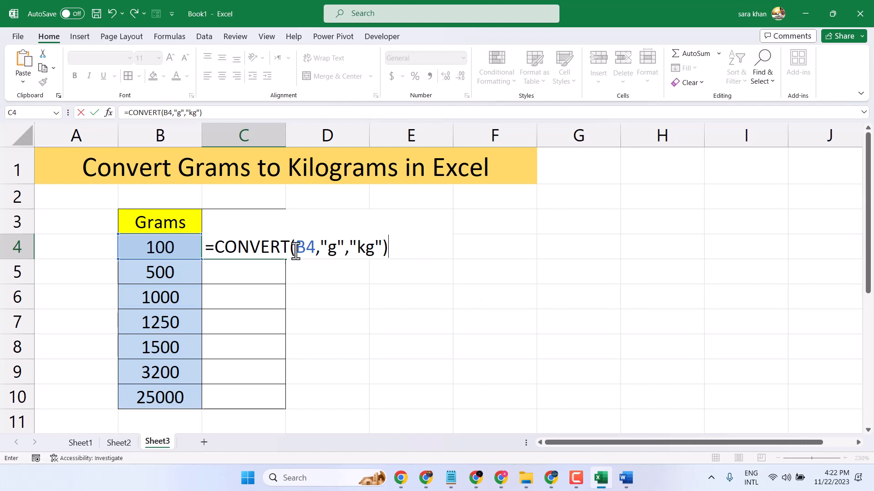
pyautogui.moveTo(406, 247)
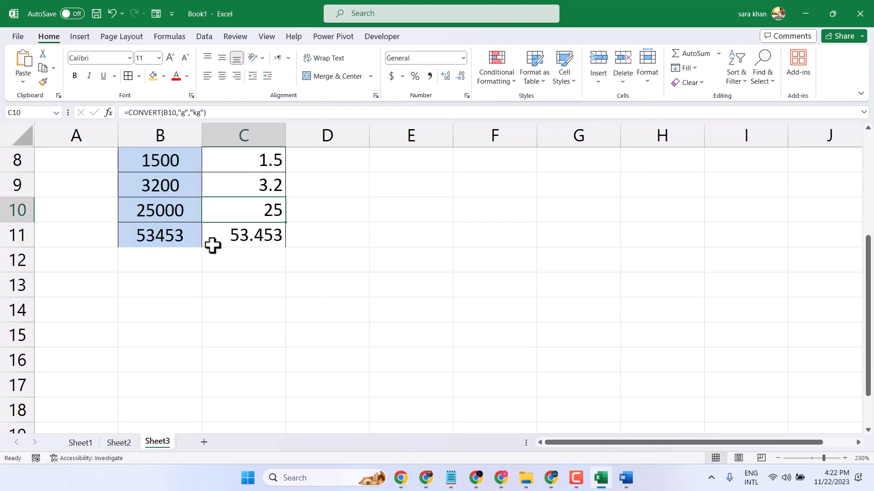
# Add new gram values like 56456 and 456 and fill the kilogram formula down to them.
pyautogui.write('56456')
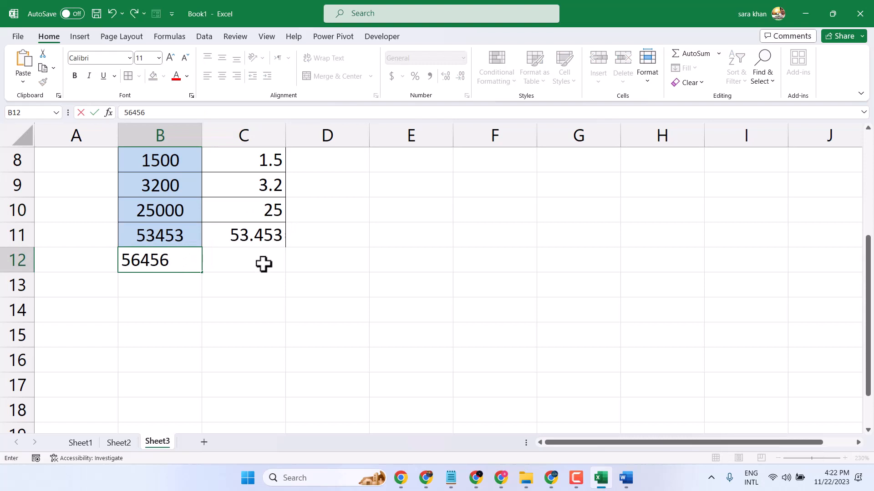
pyautogui.press('Return')
pyautogui.write('65')
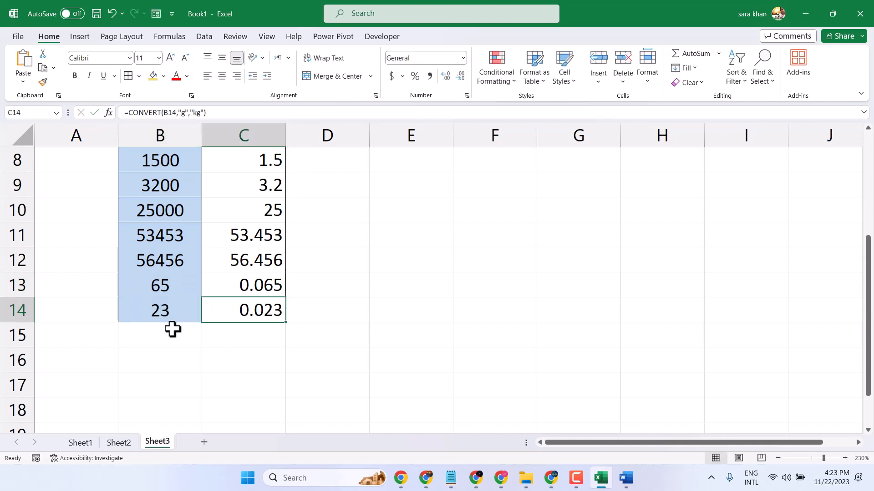
pyautogui.write('45')
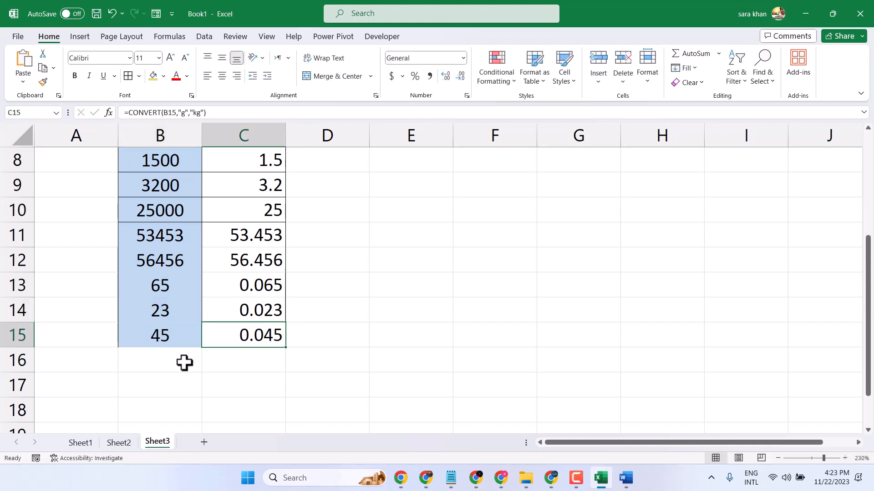
pyautogui.write('6')
pyautogui.click(159, 361)
pyautogui.write('55')
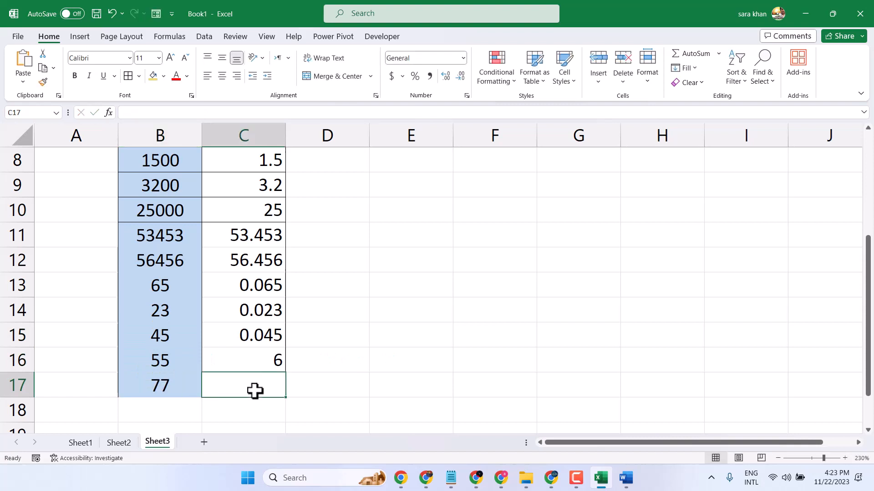
pyautogui.click(159, 410)
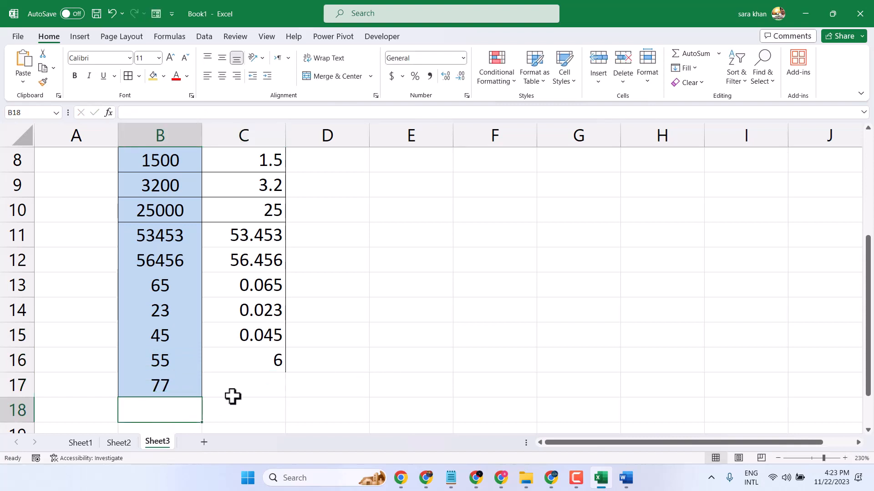
pyautogui.click(244, 360)
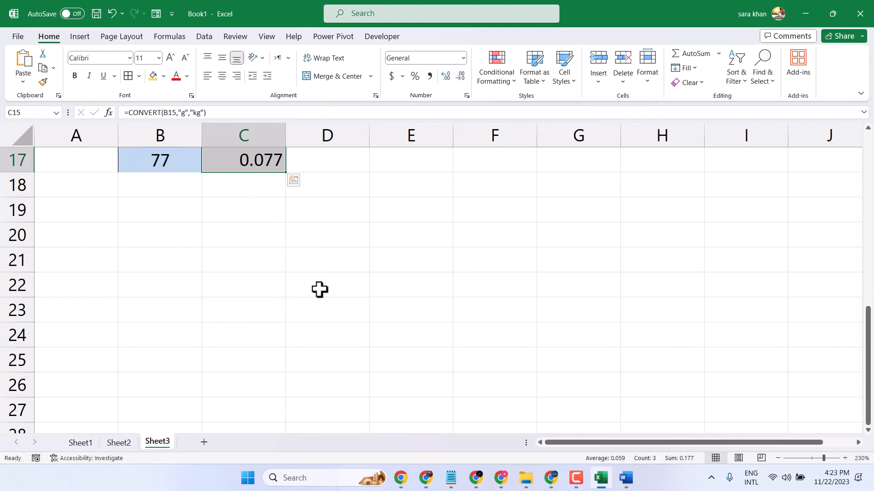
pyautogui.scroll(3)
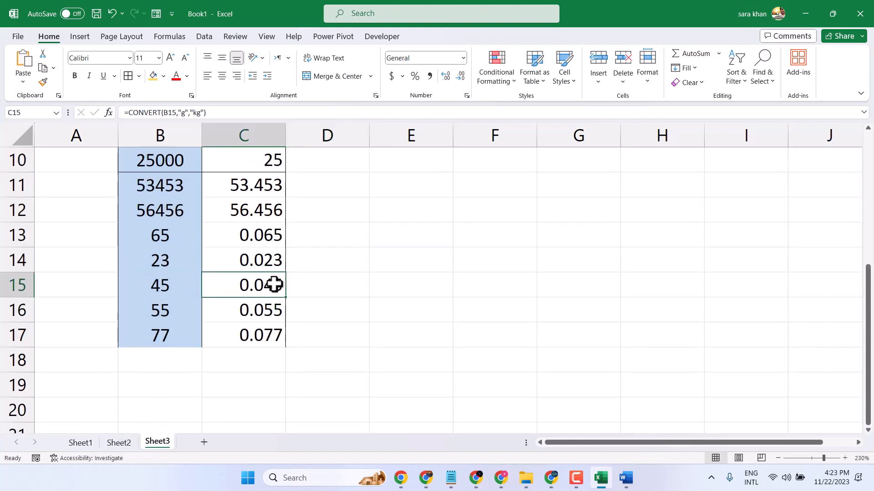
pyautogui.scroll(3)
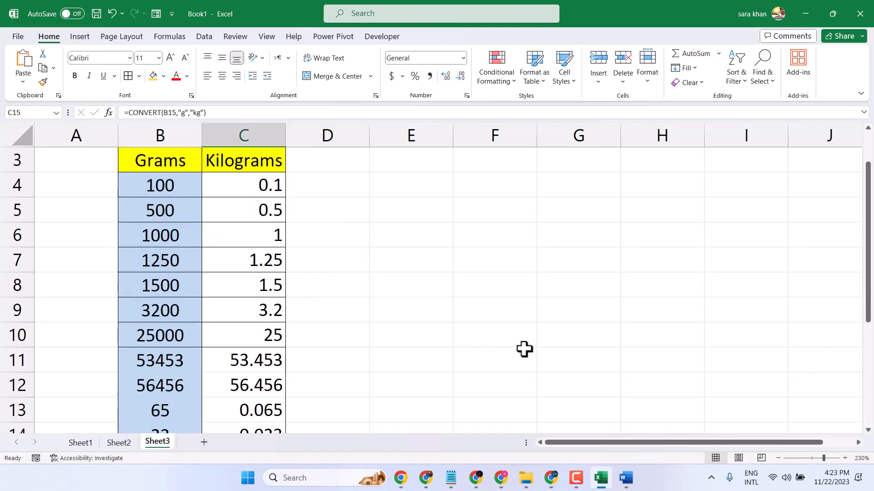